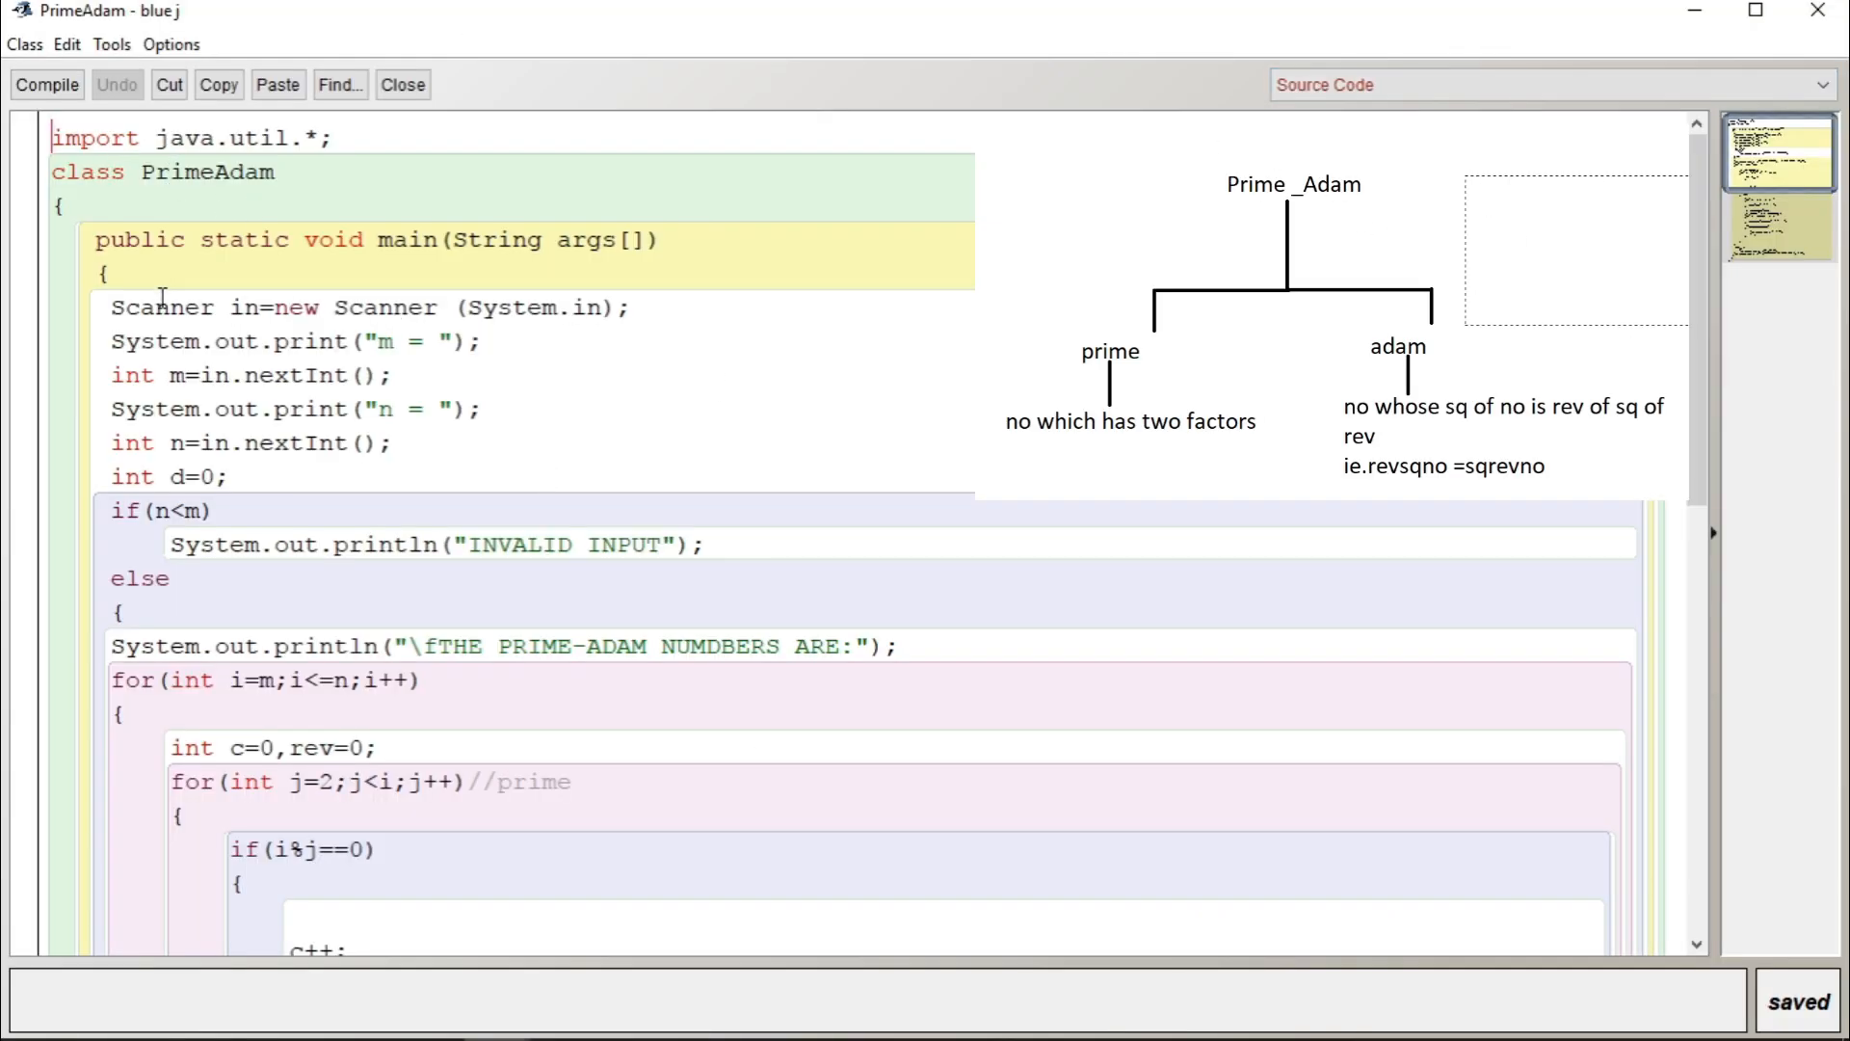
text(13)
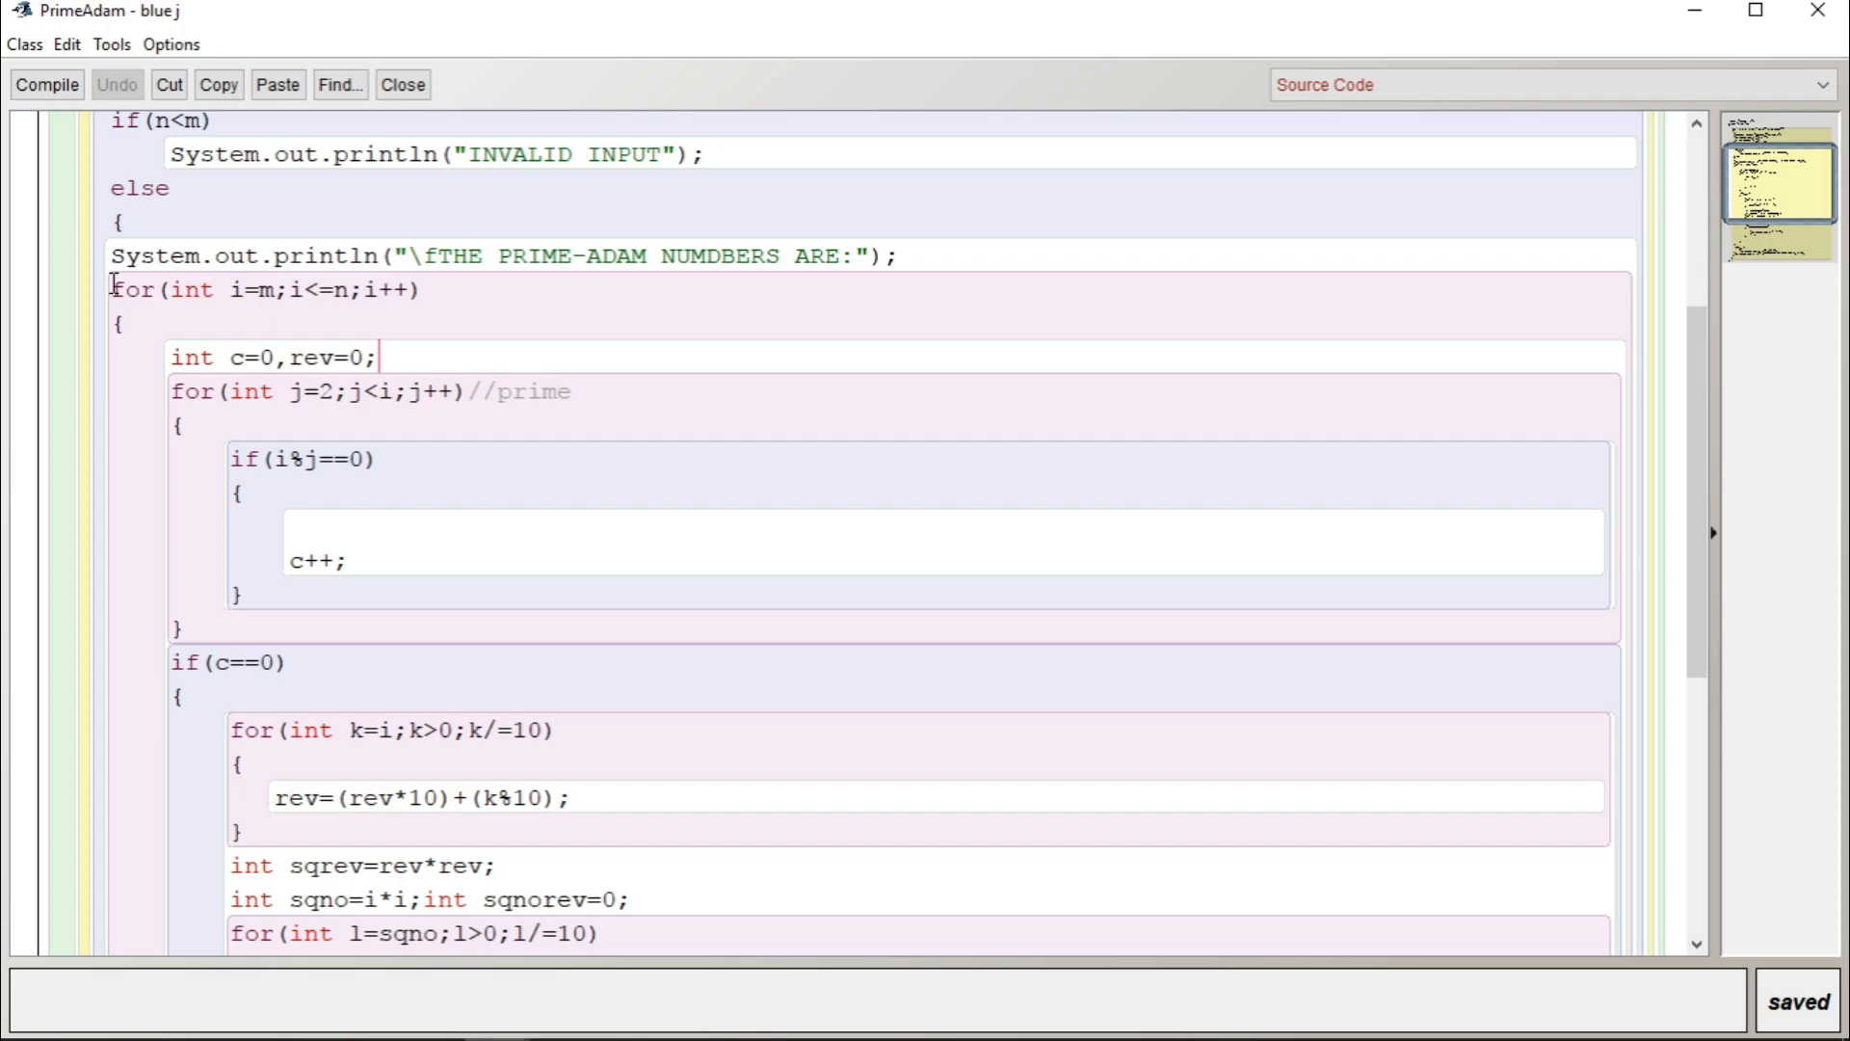
drag(110, 289, 291, 661)
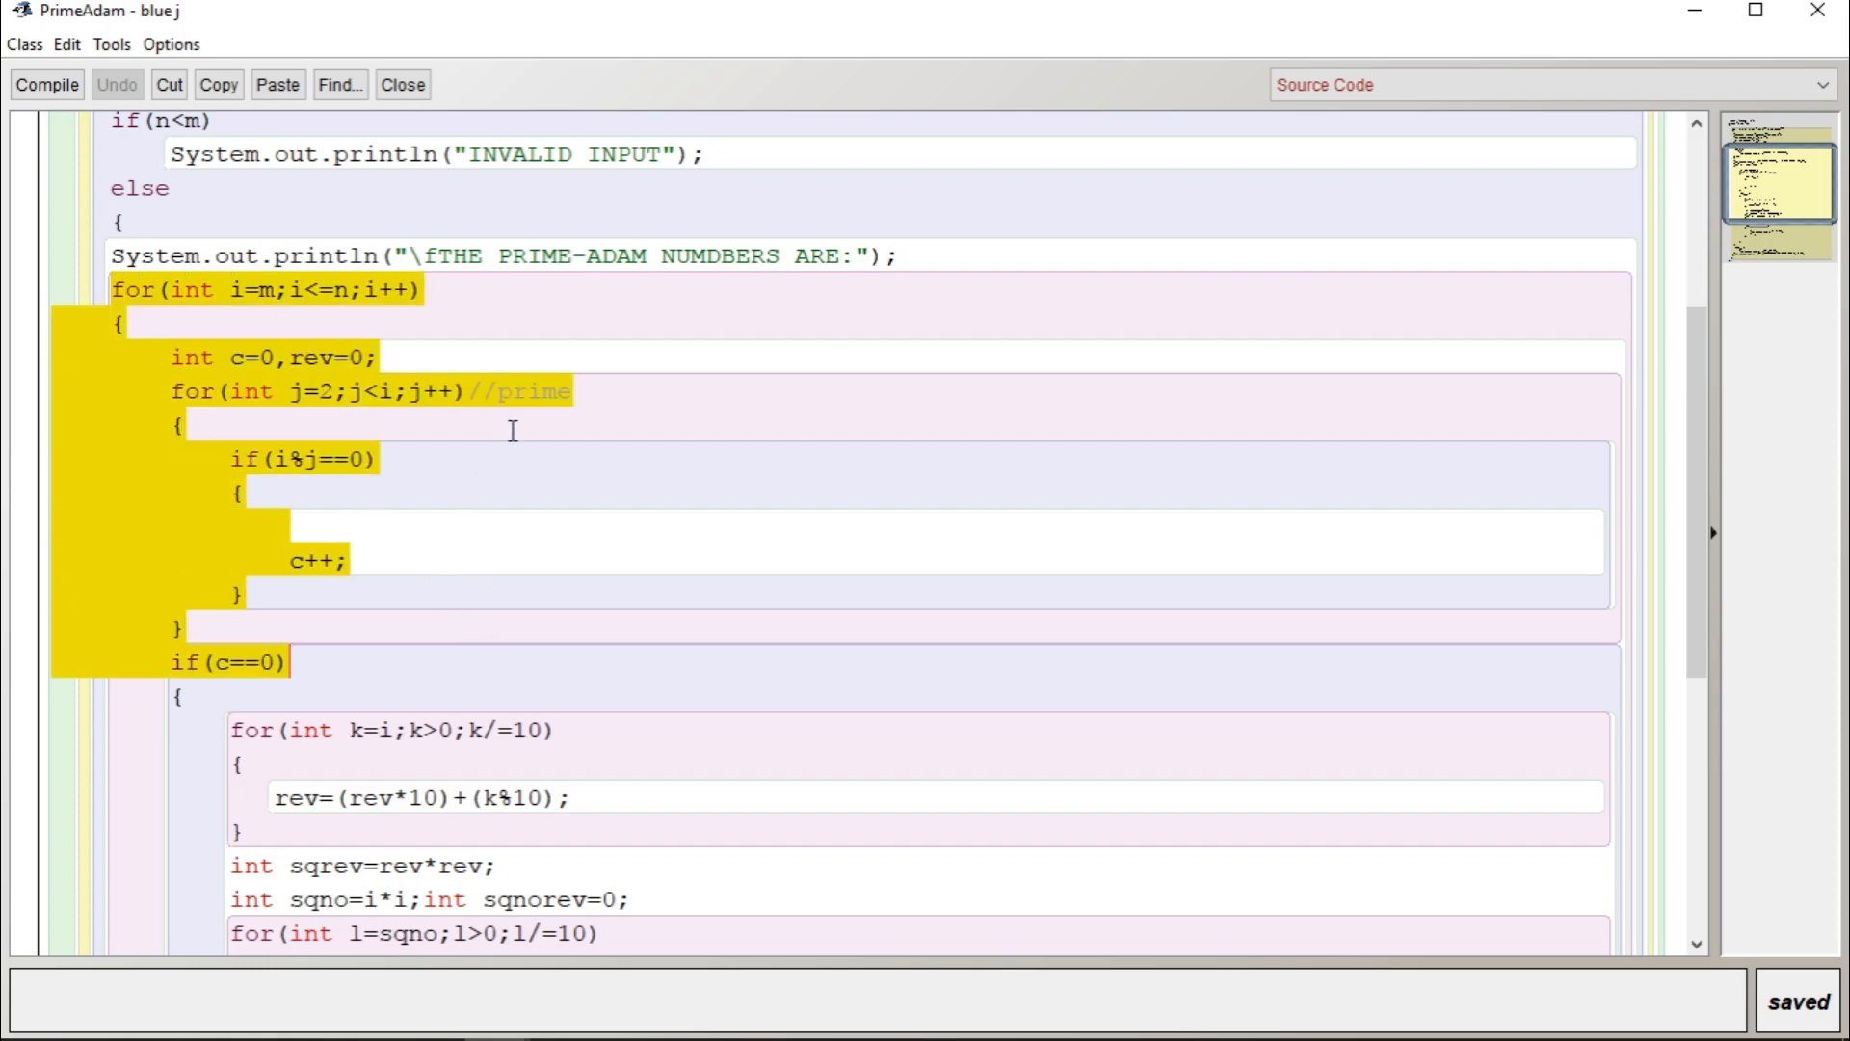
scroll(down, 3)
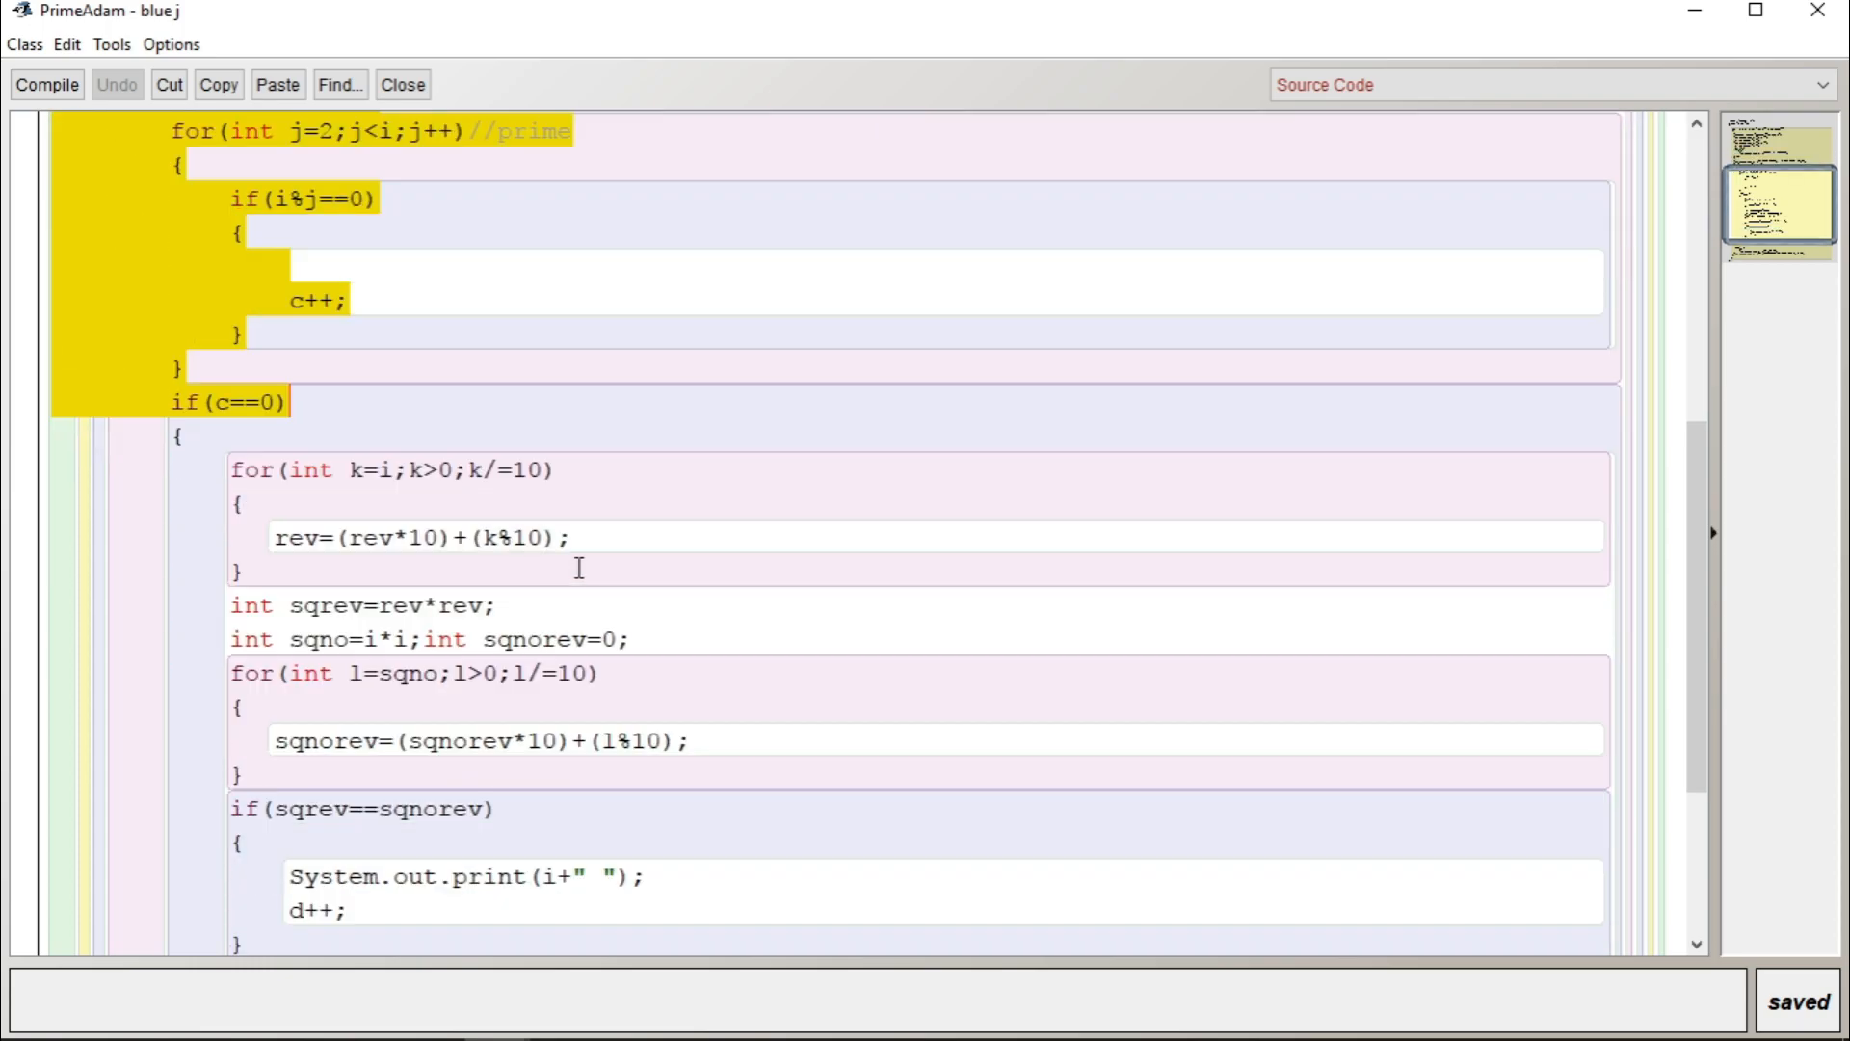
scroll(down, 3)
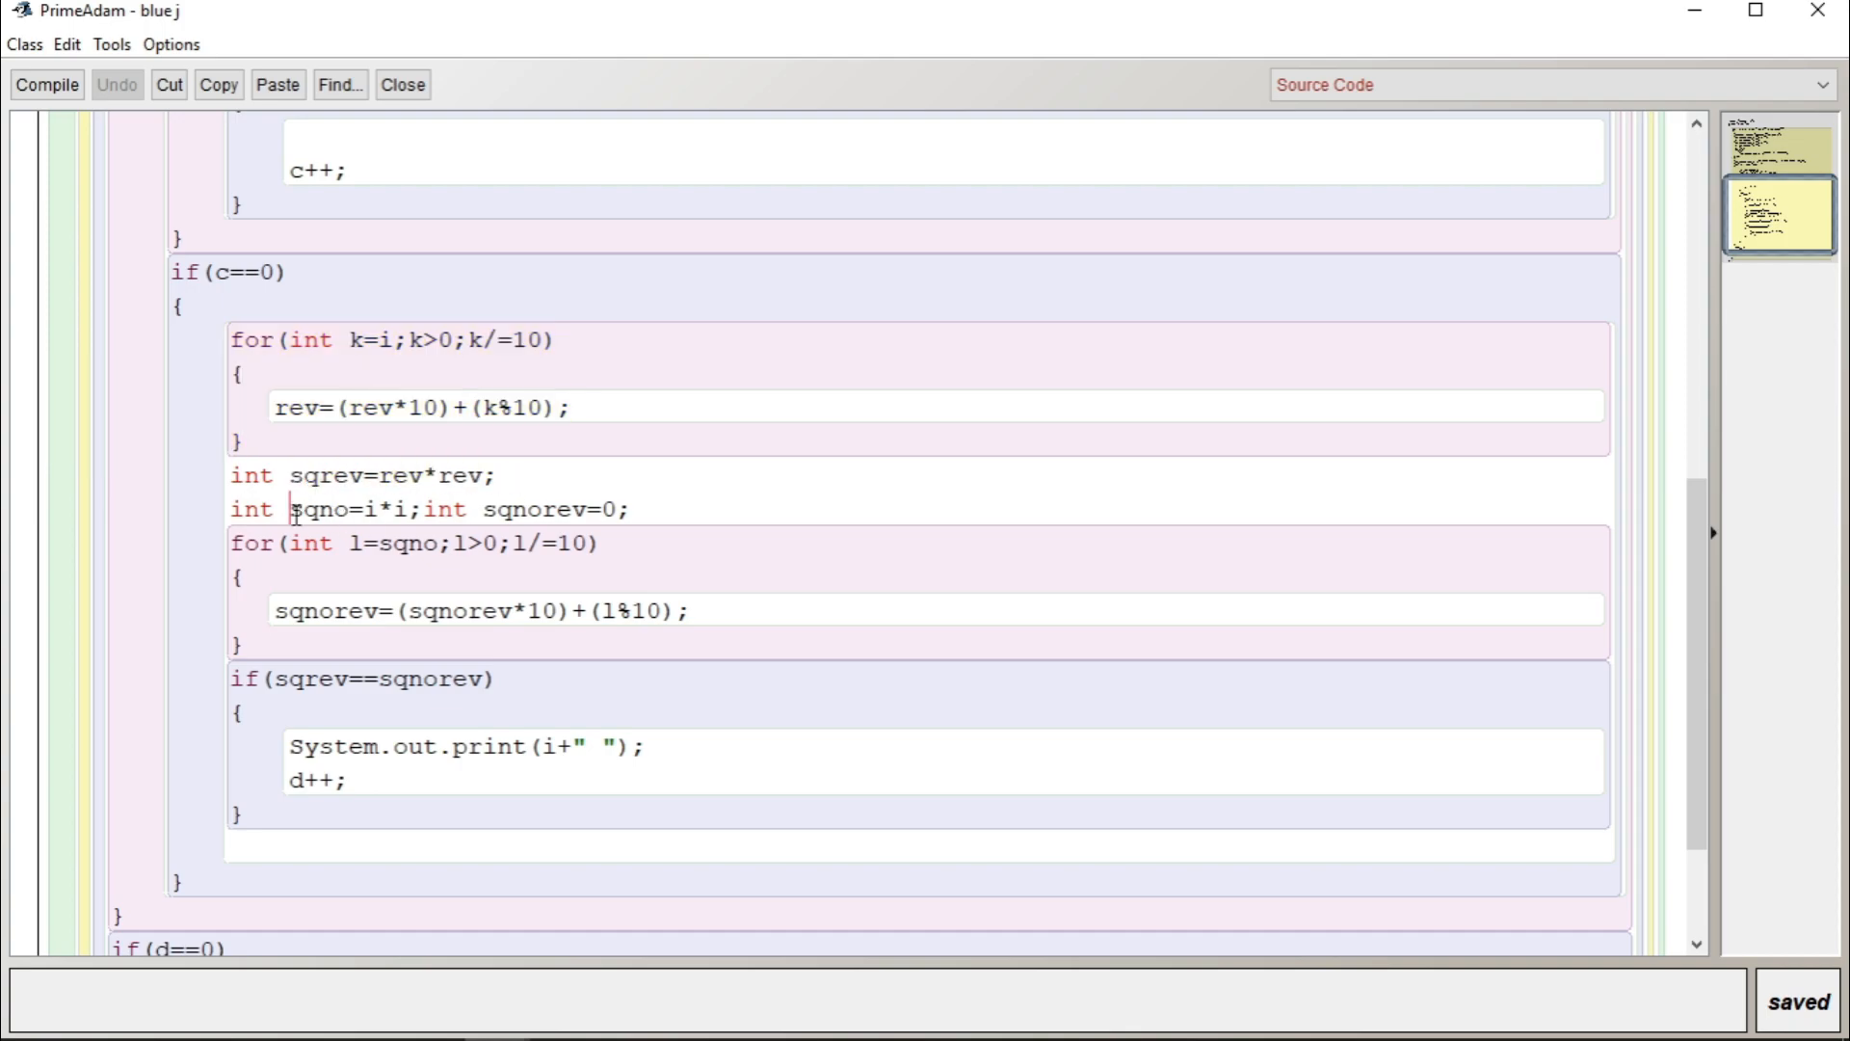
double_click(344, 508)
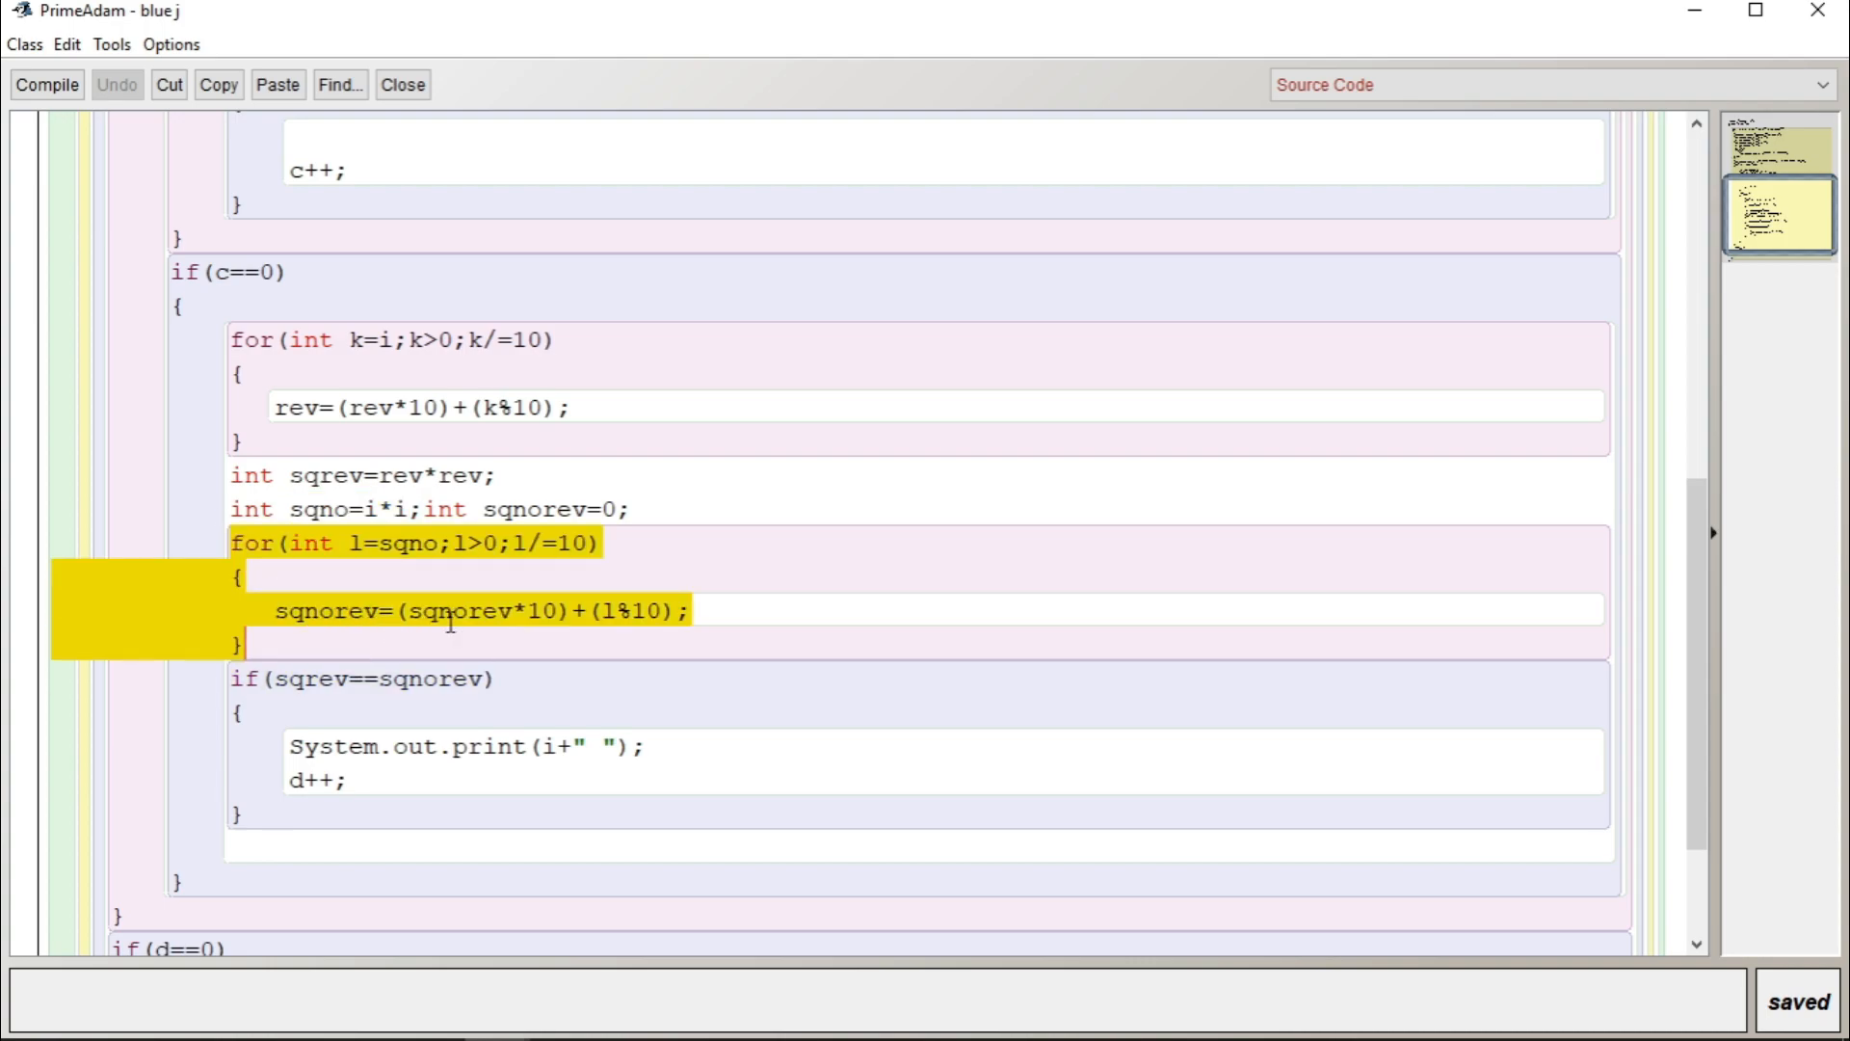
double_click(329, 677)
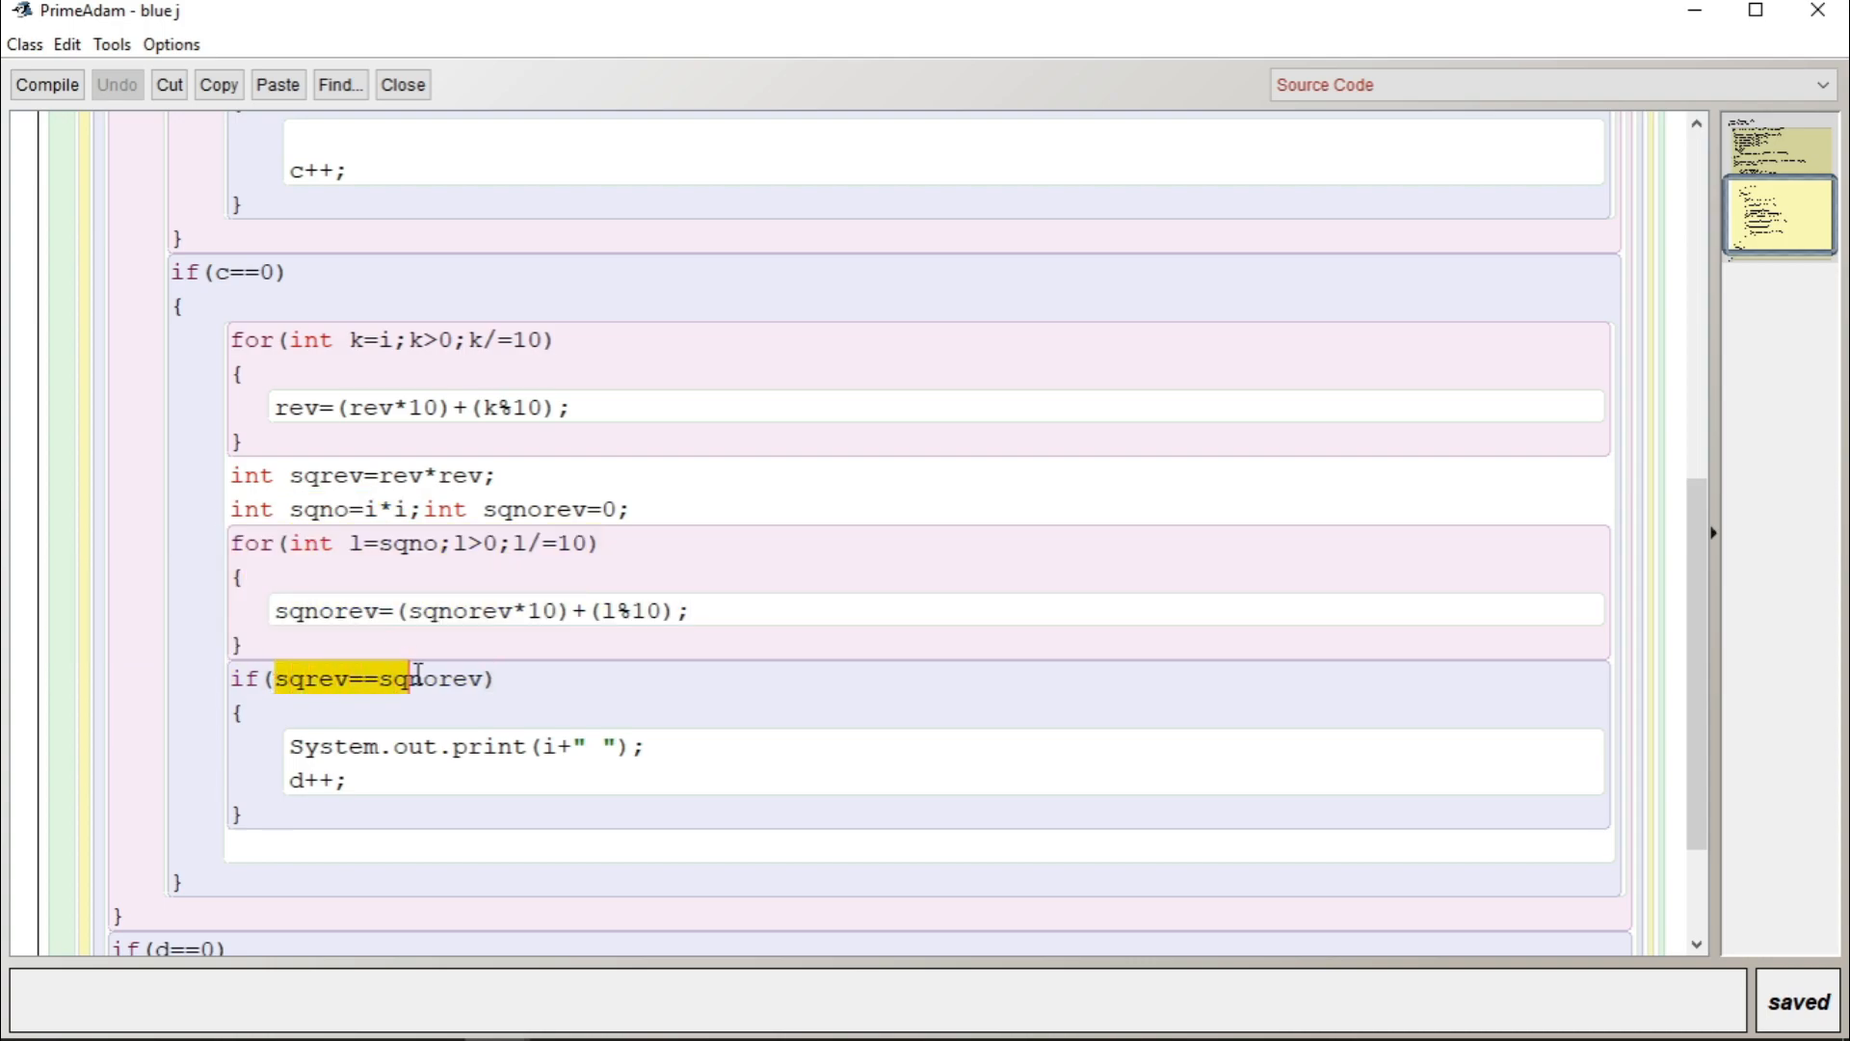
drag(395, 679, 484, 678)
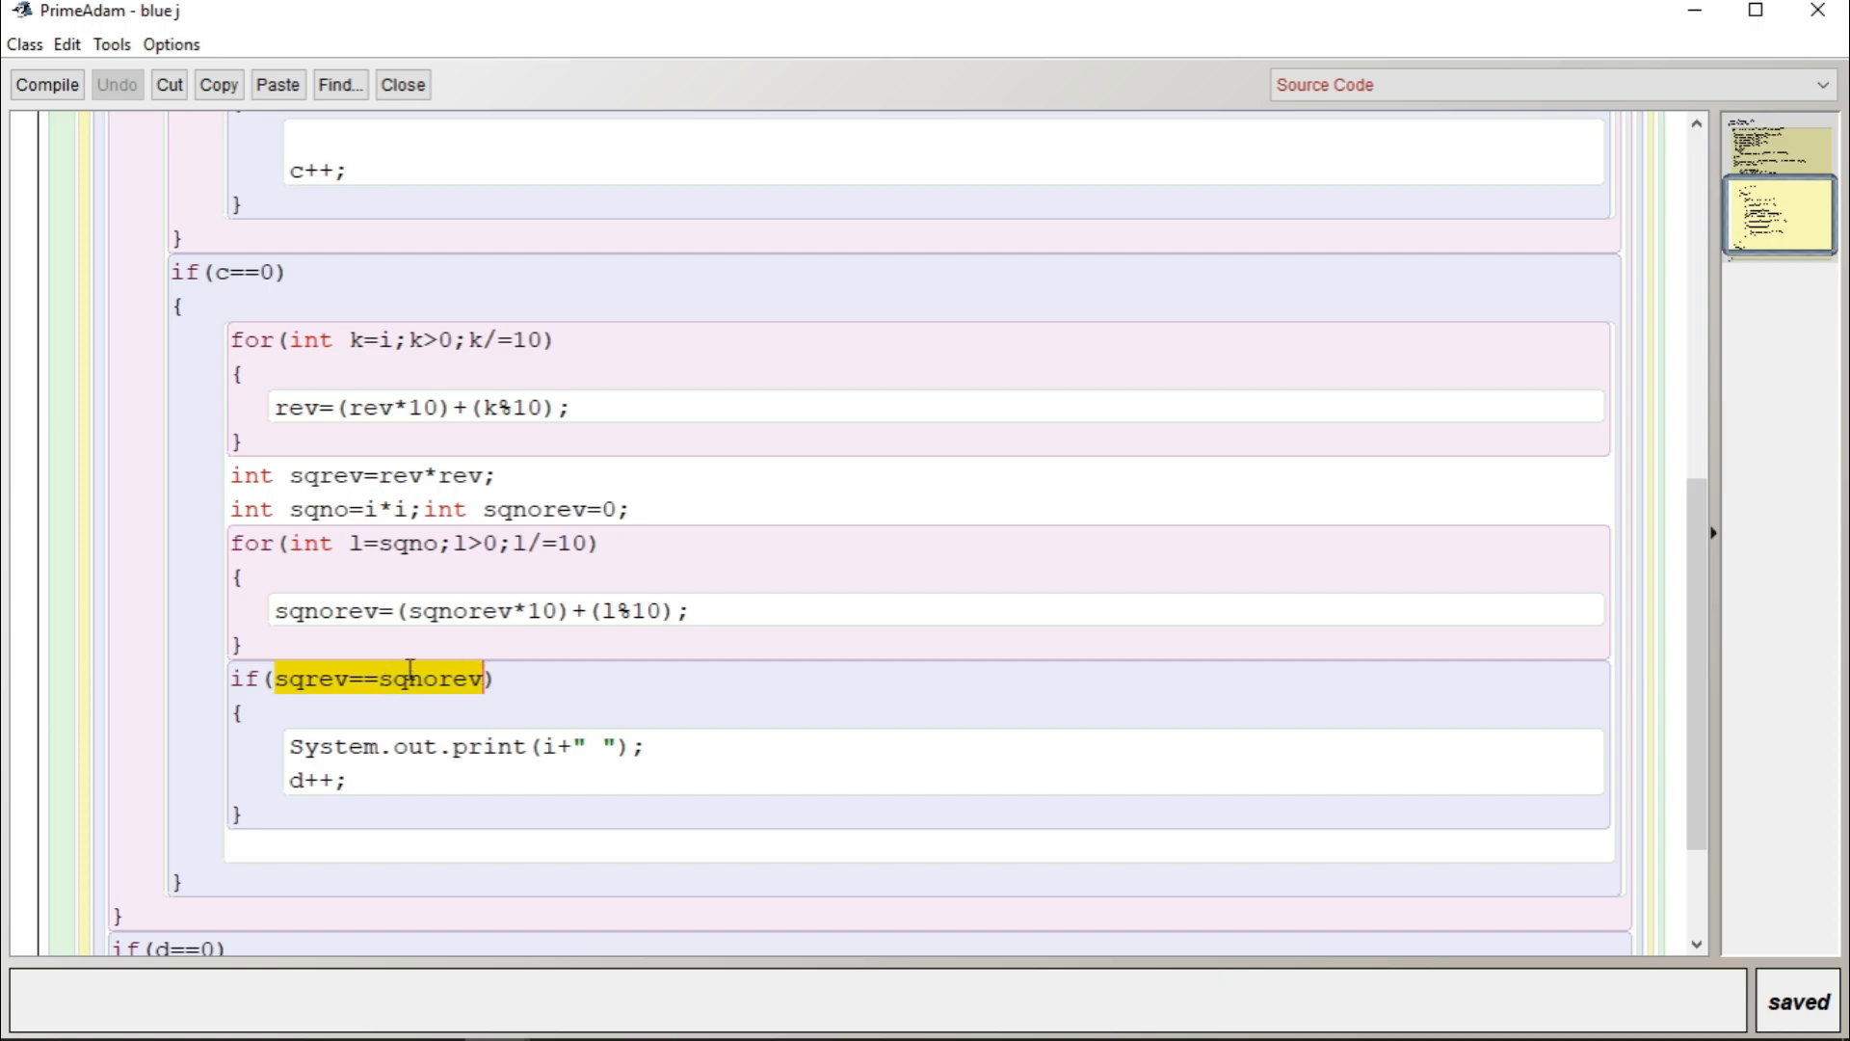
scroll(down, 3)
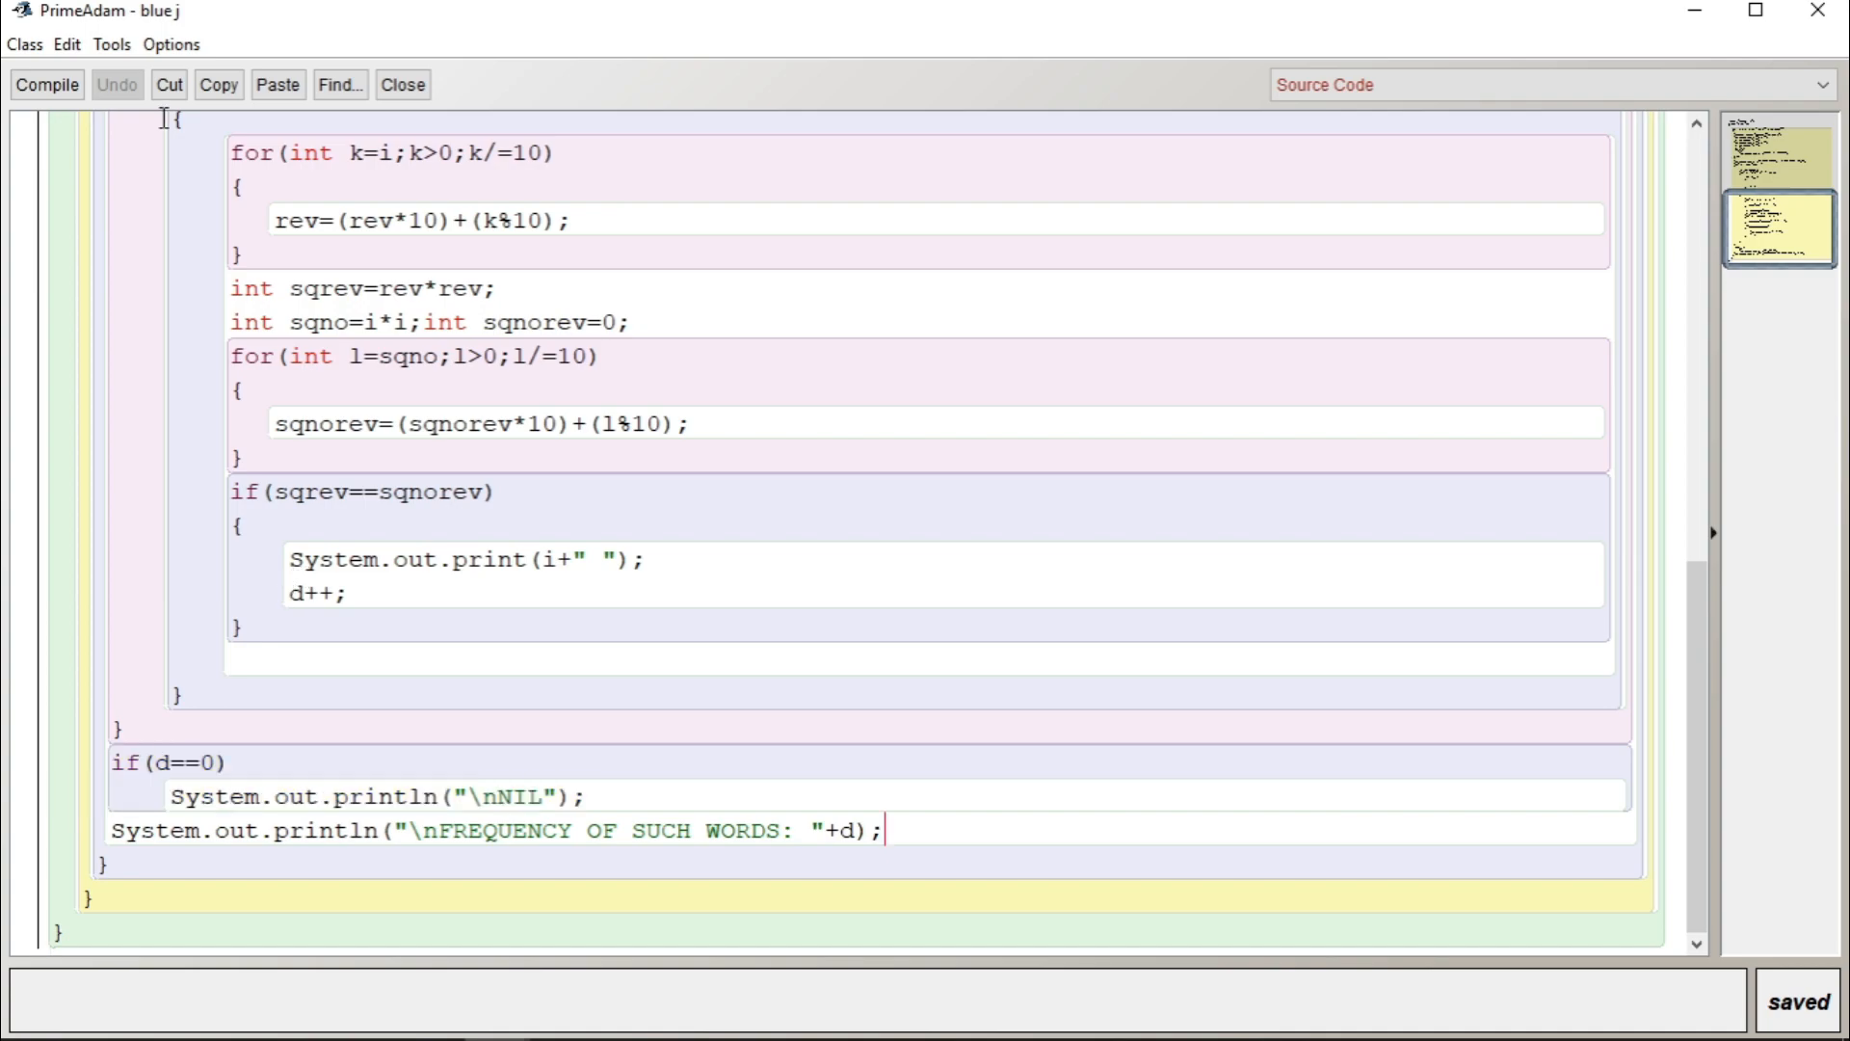
mouse_move(175, 121)
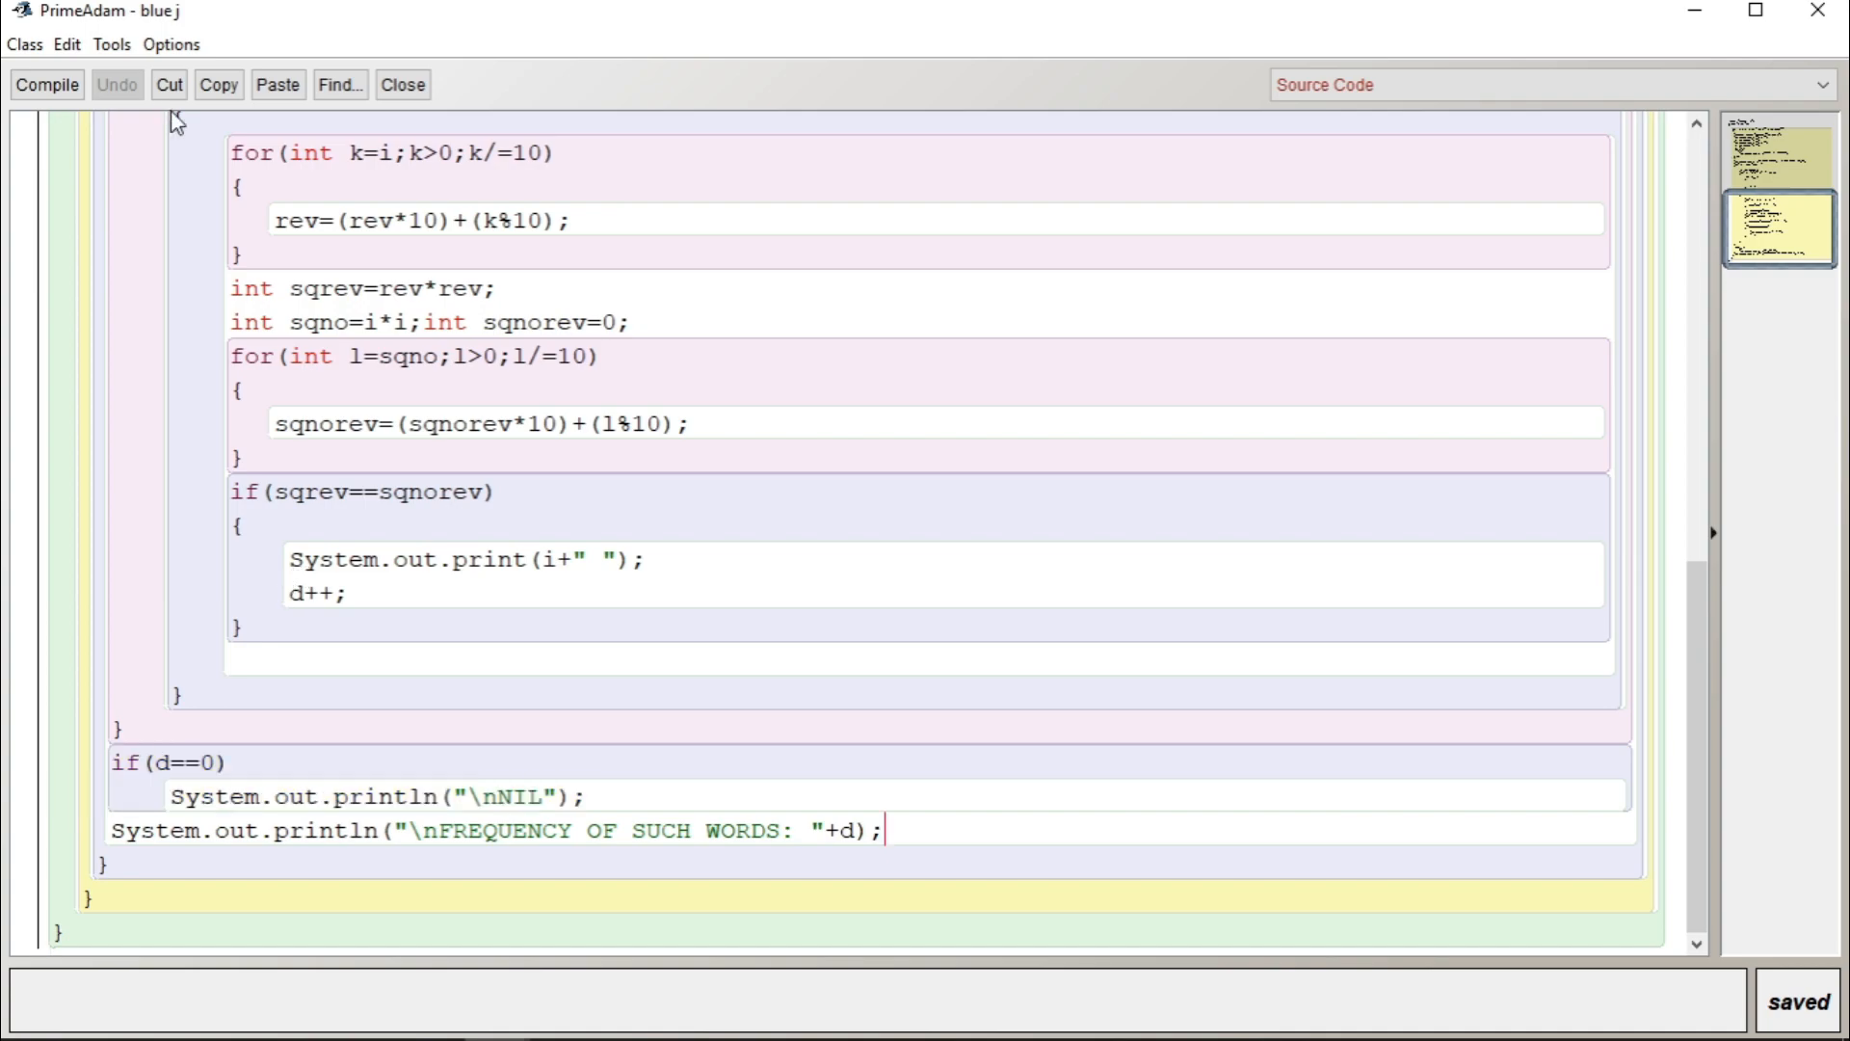